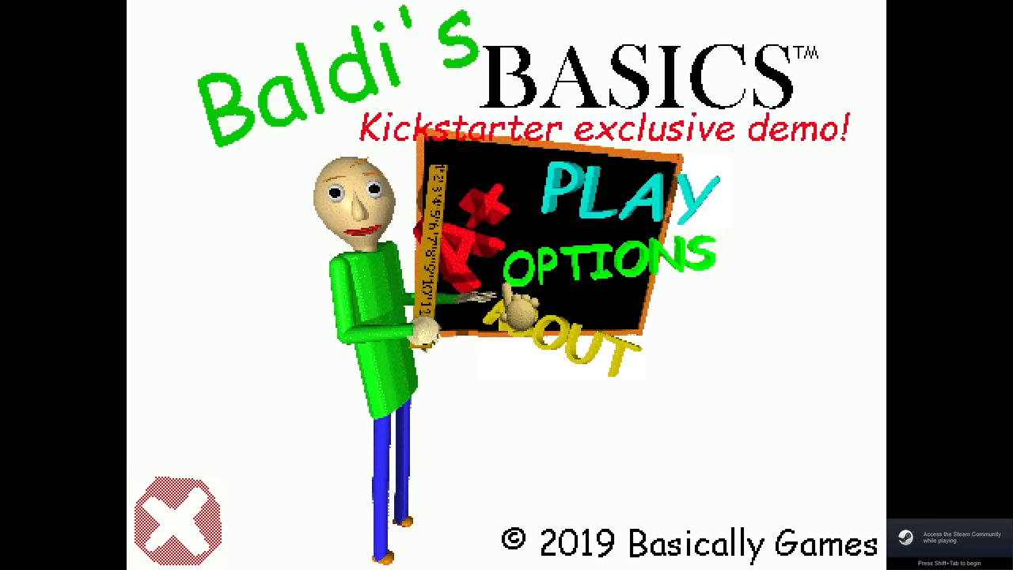
# - Start the game from the title screen to reach the Pick a mode! screen
pyautogui.click(626, 197)
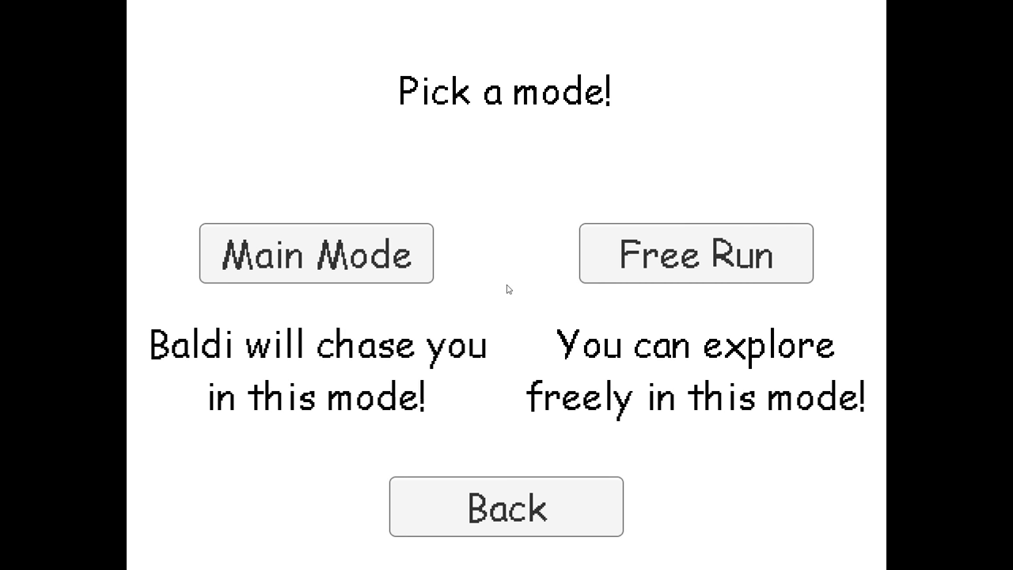
pyautogui.moveTo(475, 298)
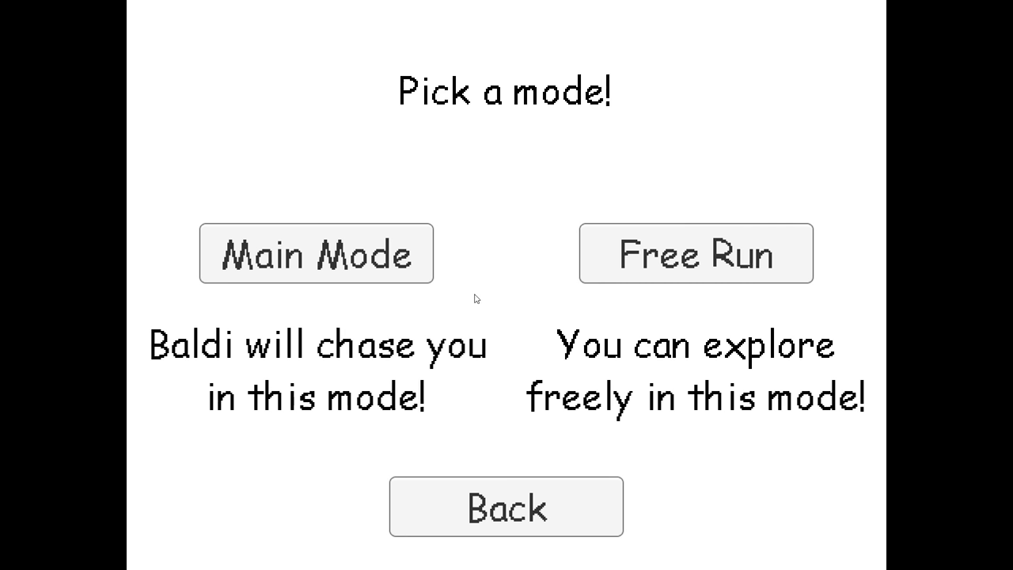
pyautogui.moveTo(348, 288)
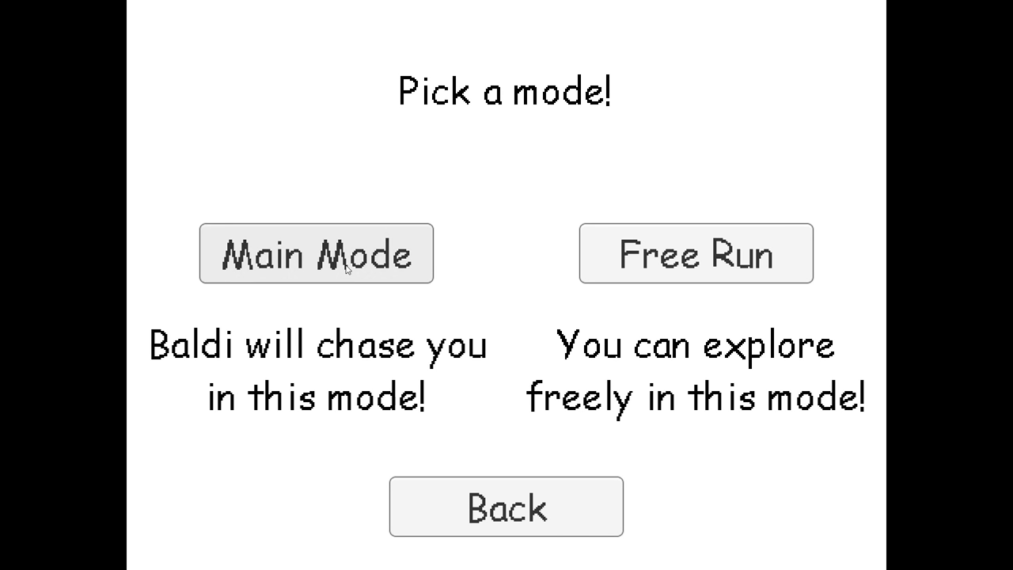
# - Choose Main Mode, then leave the F1 elevator into the school hallway with 0/5 notebooks
pyautogui.click(317, 253)
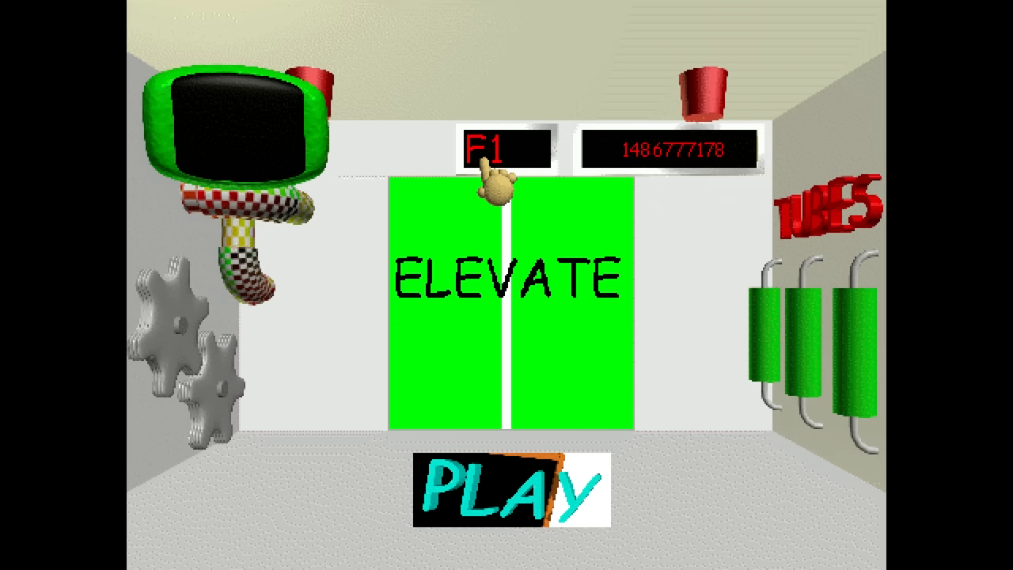
pyautogui.click(508, 484)
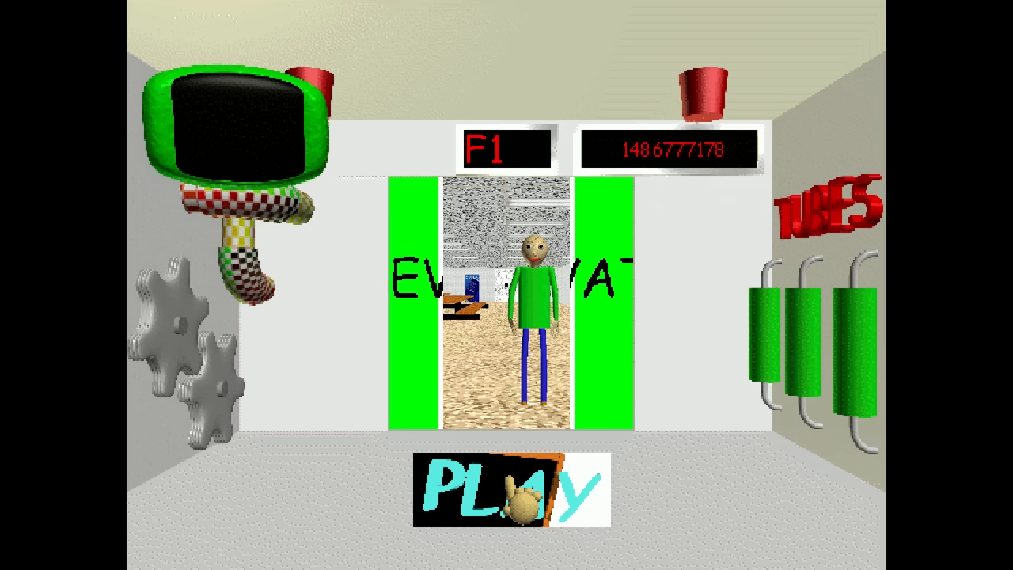
pyautogui.click(497, 487)
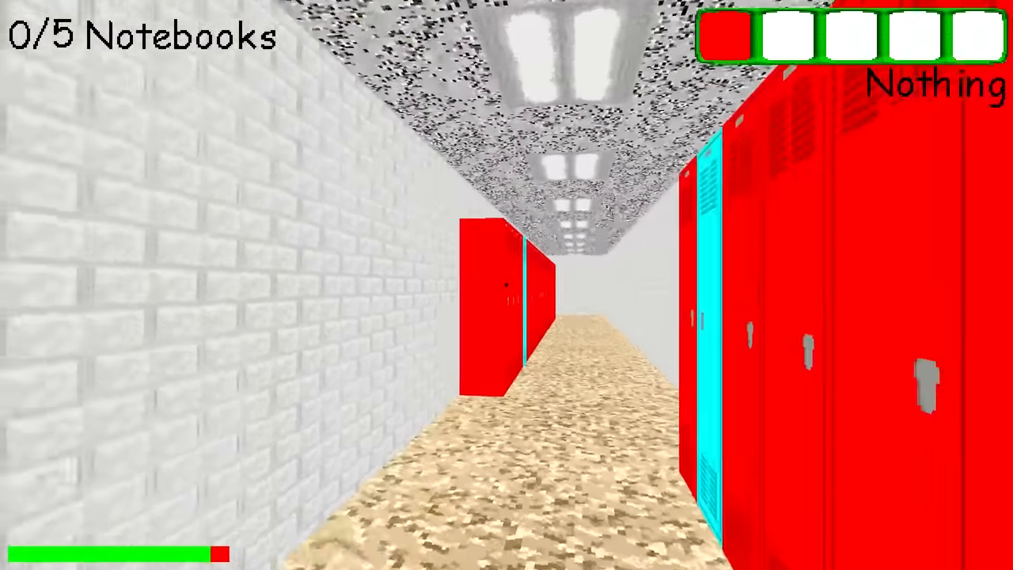
pyautogui.moveTo(507, 285)
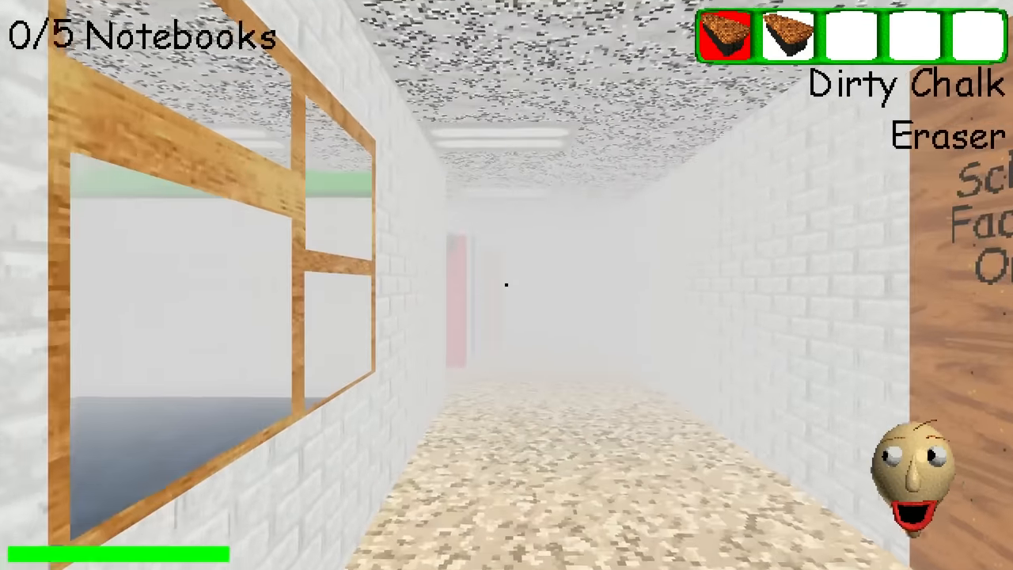
pyautogui.moveTo(507, 285)
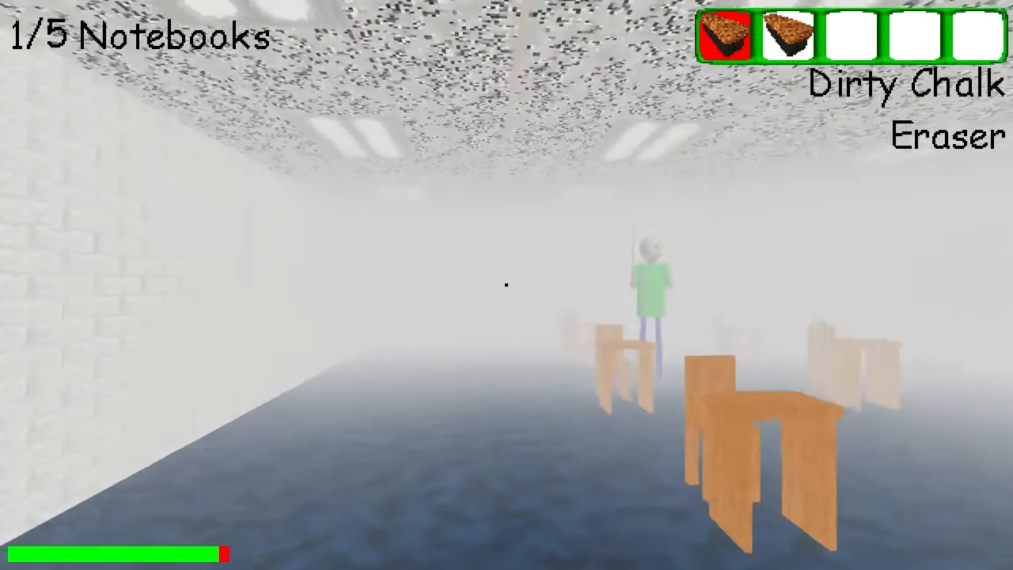
pyautogui.moveTo(506, 285)
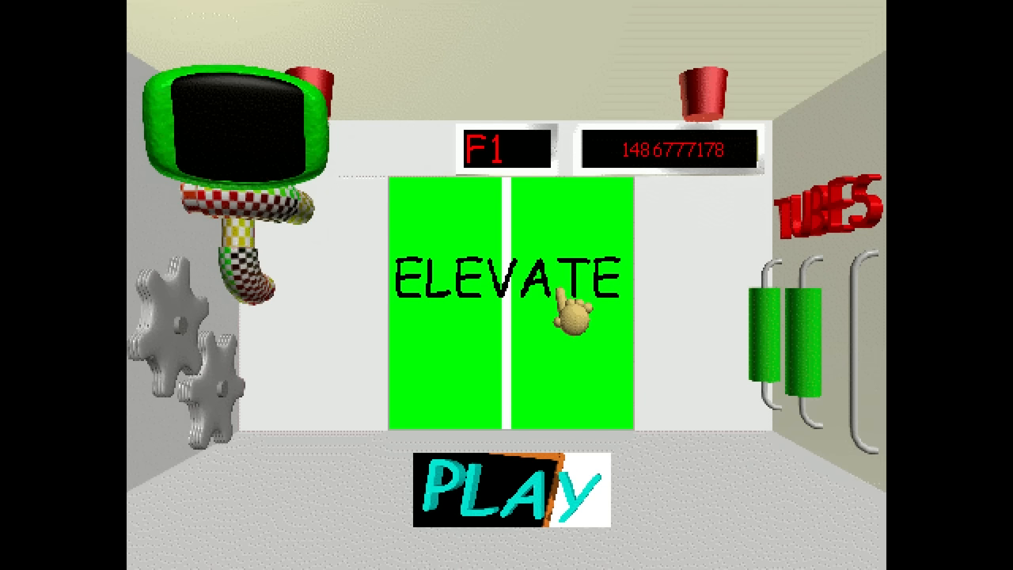
pyautogui.moveTo(831, 245)
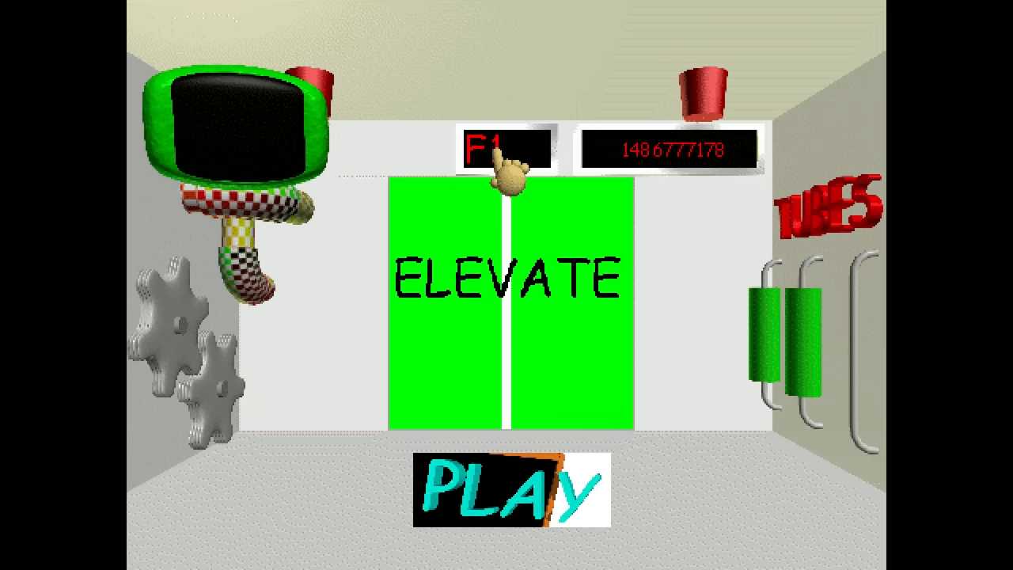
pyautogui.click(509, 483)
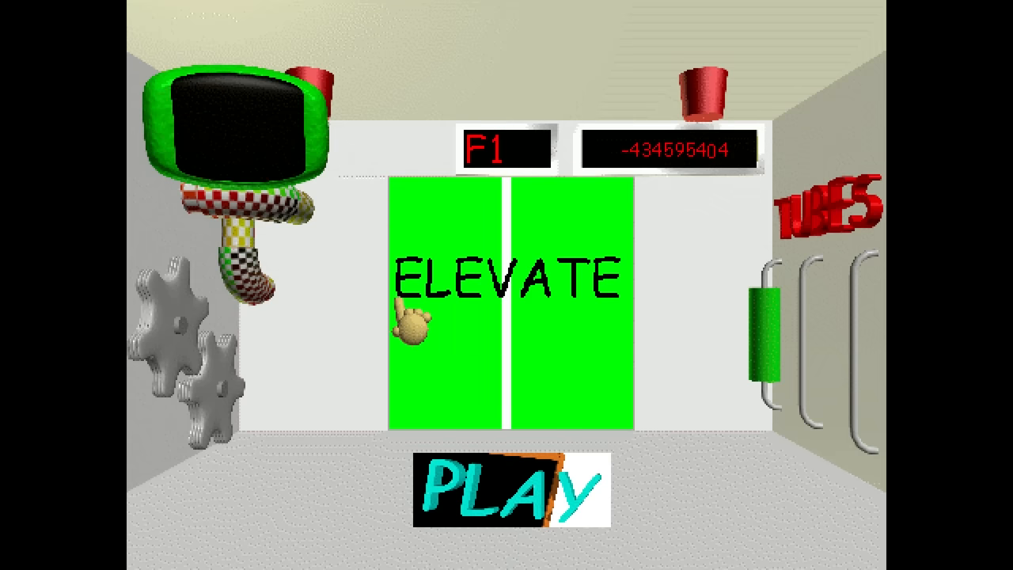
# - Leave the elevator to begin a fresh F1 run on seed -434595404 with 0/5 notebooks
pyautogui.click(510, 490)
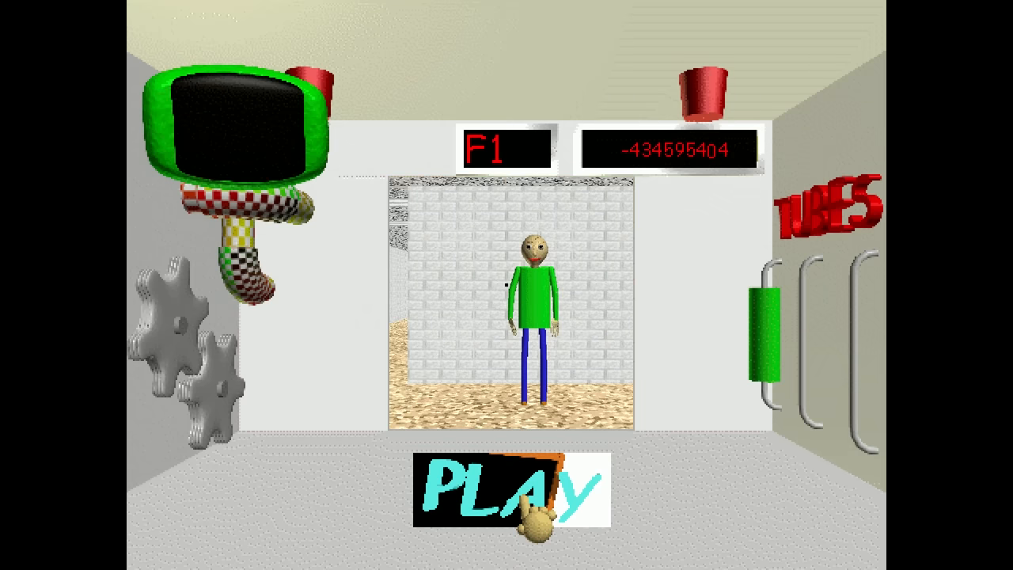
pyautogui.click(507, 488)
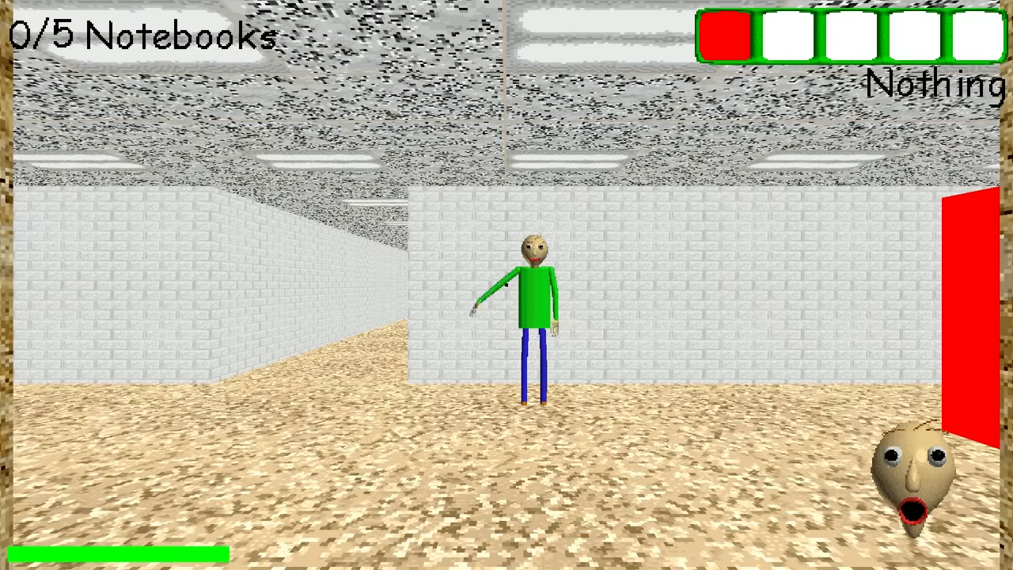
# - Run the F1 hallways and pick up notebooks until the counter reads 2/5
pyautogui.press('w')
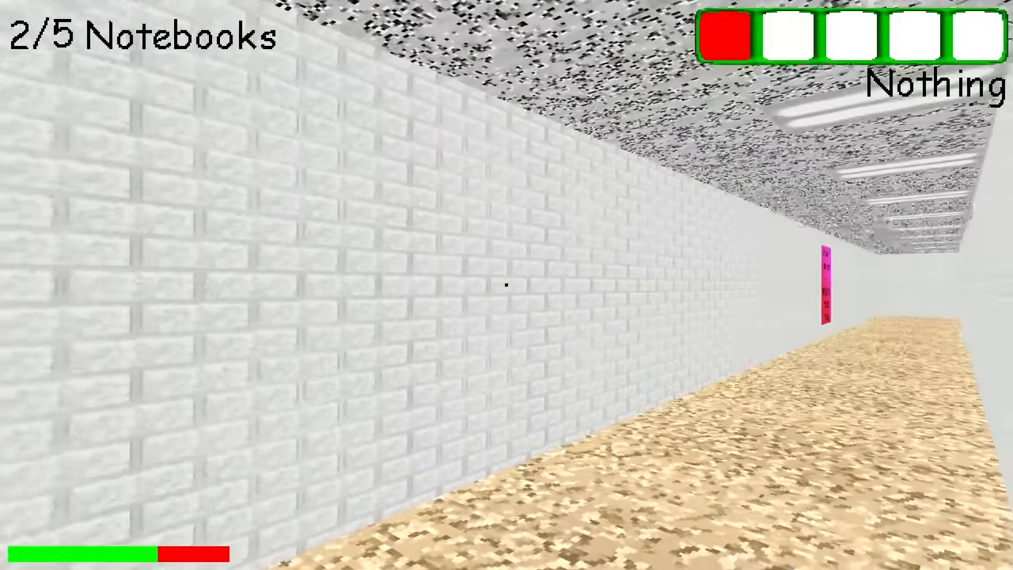
# - Finish F1 and leave the F2 elevator into the new school with 0/6 notebooks
pyautogui.scroll(3)
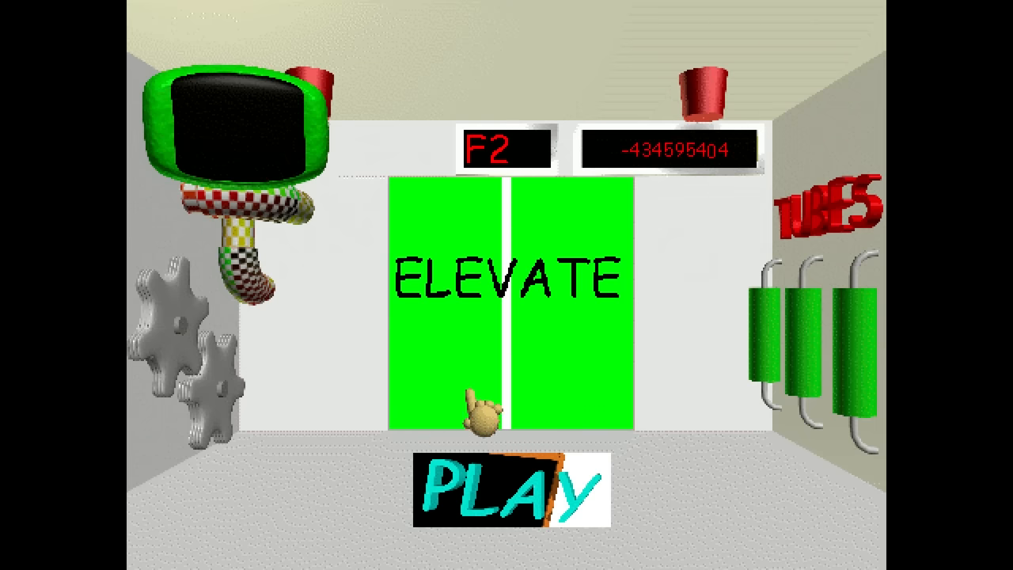
pyautogui.click(510, 487)
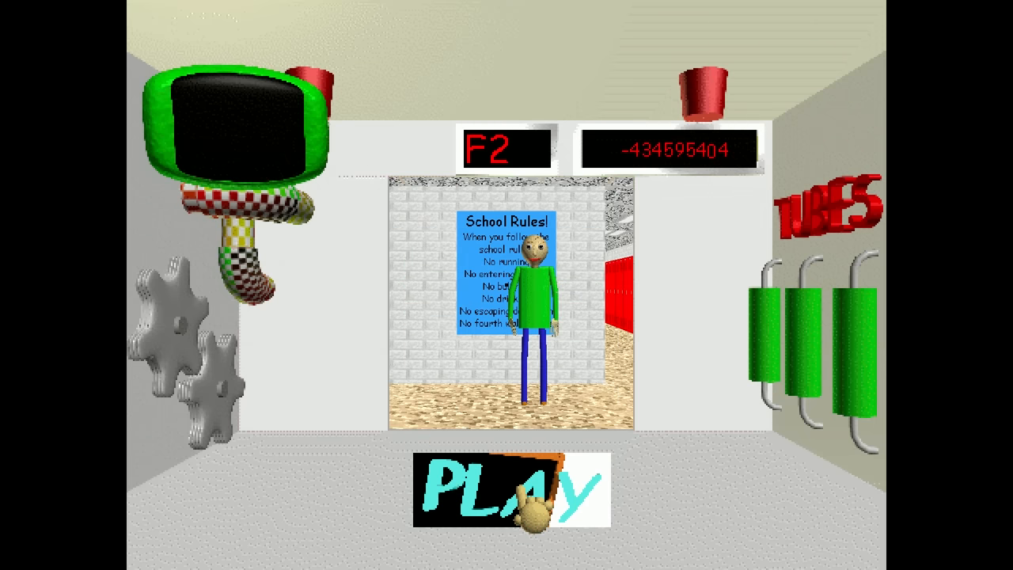
pyautogui.click(510, 487)
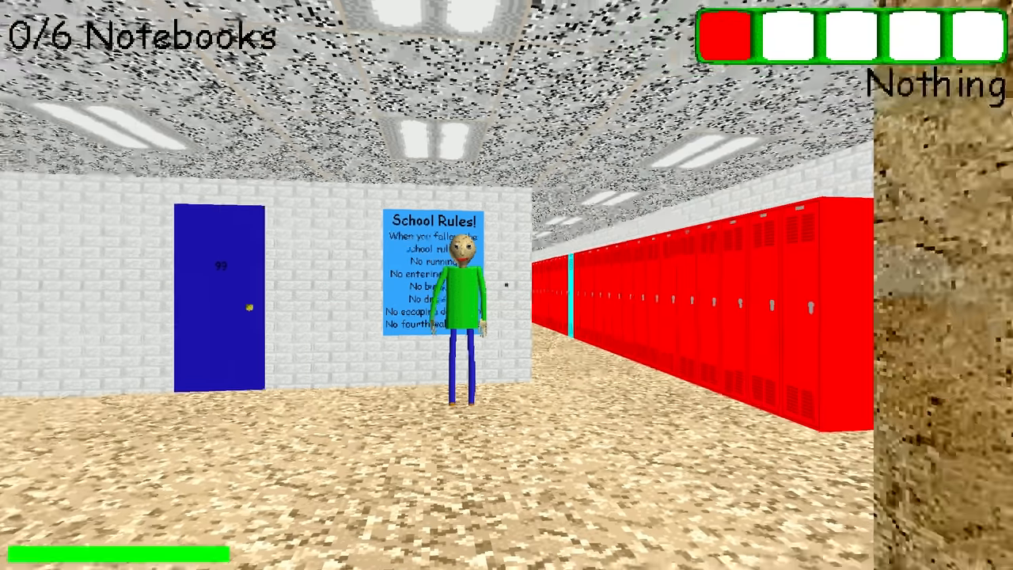